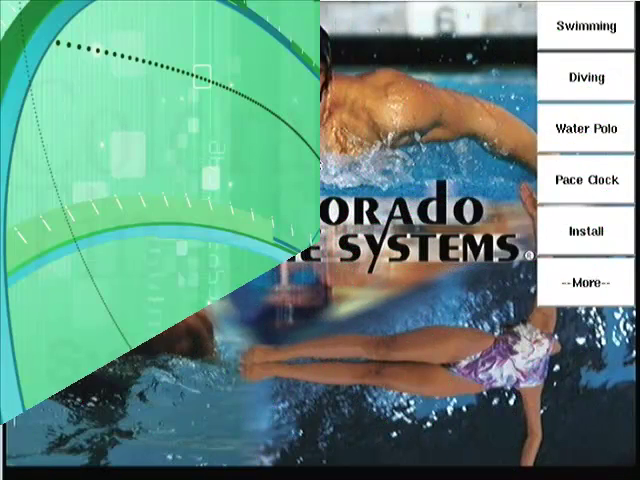
Step: Enter the Swimming timing mode from the start screen
{"action": "left_click", "coordinate": [592, 28]}
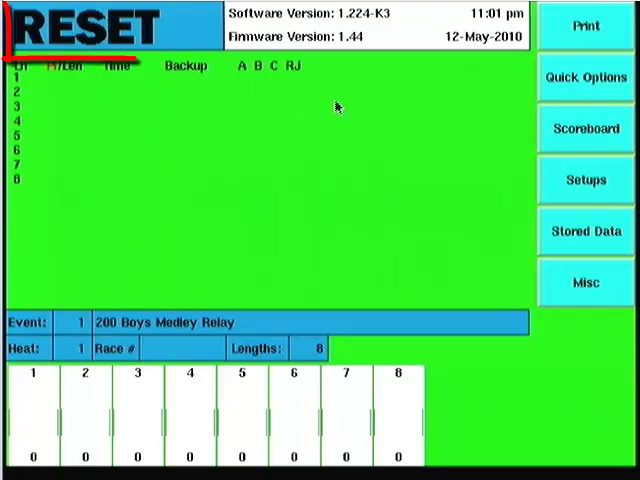
{"action": "left_click", "coordinate": [110, 28]}
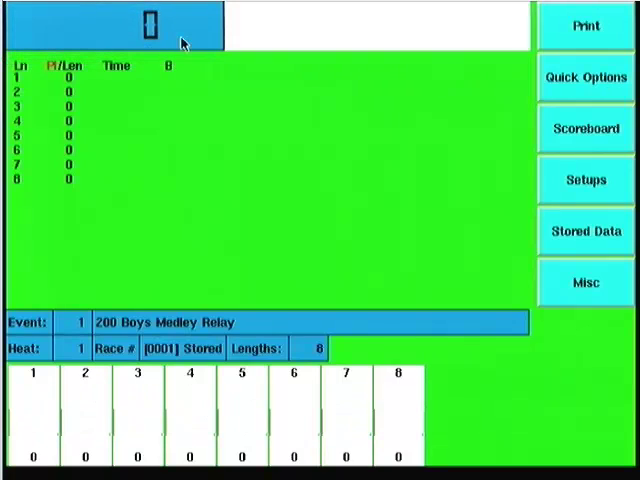
{"action": "left_click", "coordinate": [148, 24]}
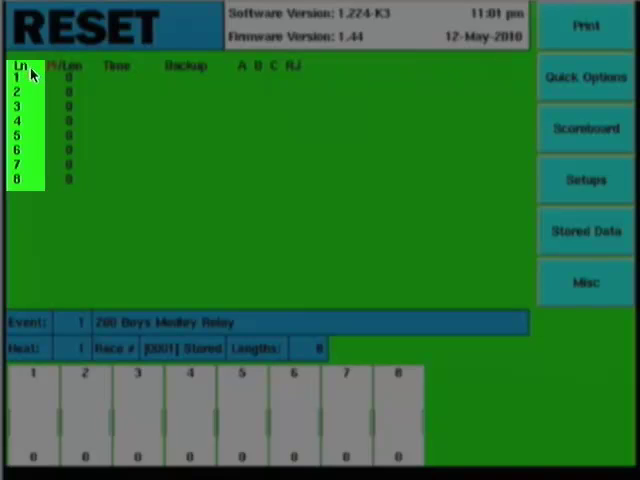
{"action": "mouse_move", "coordinate": [32, 104]}
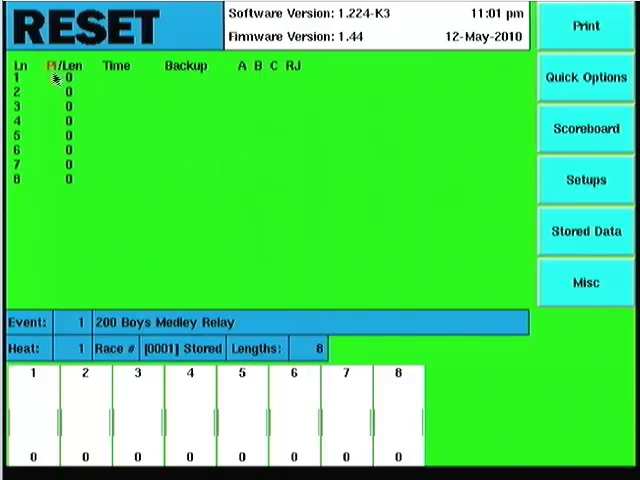
{"action": "left_click", "coordinate": [62, 66]}
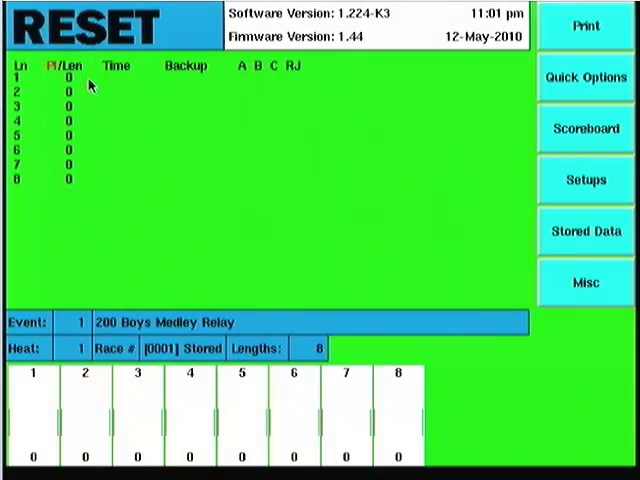
{"action": "mouse_move", "coordinate": [92, 94]}
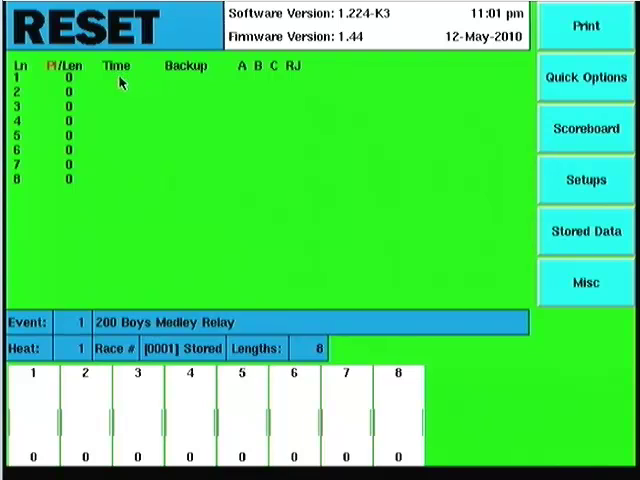
{"action": "left_click", "coordinate": [116, 68]}
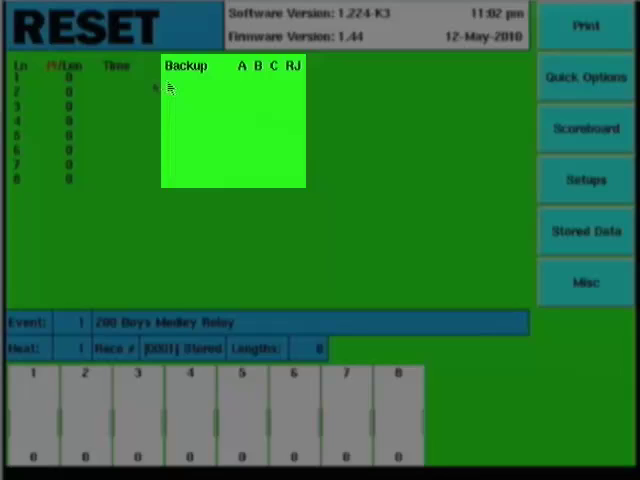
{"action": "mouse_move", "coordinate": [258, 80]}
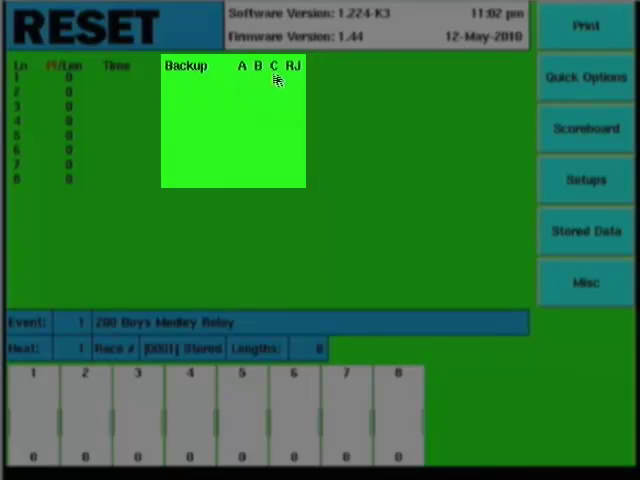
{"action": "mouse_move", "coordinate": [264, 80]}
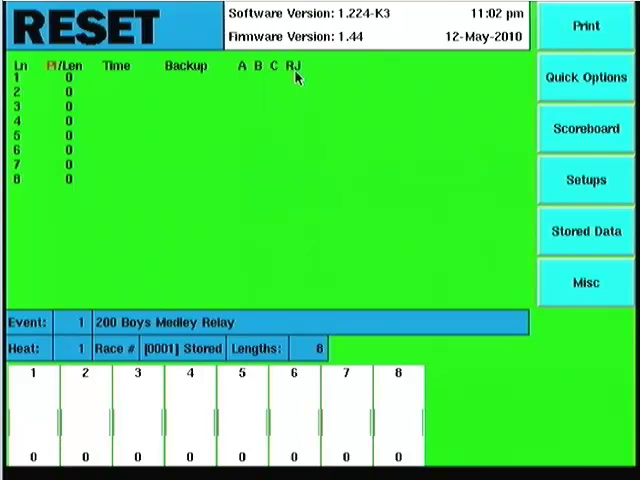
{"action": "mouse_move", "coordinate": [314, 94]}
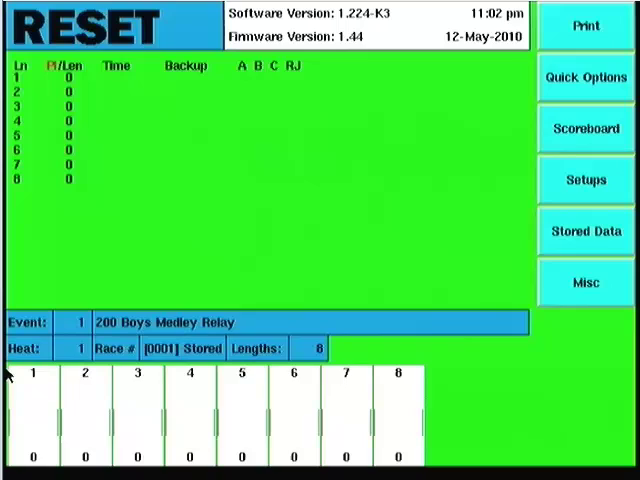
{"action": "mouse_move", "coordinate": [30, 336]}
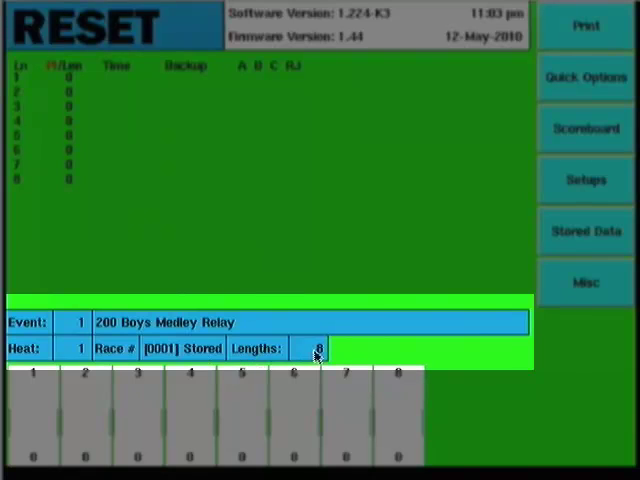
{"action": "mouse_move", "coordinate": [144, 322]}
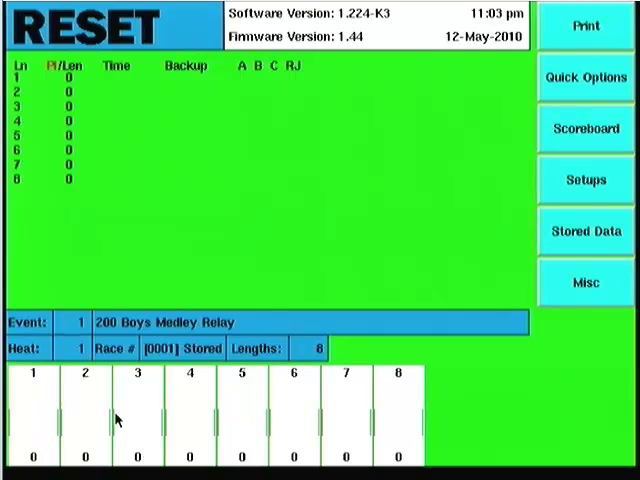
{"action": "mouse_move", "coordinate": [592, 20]}
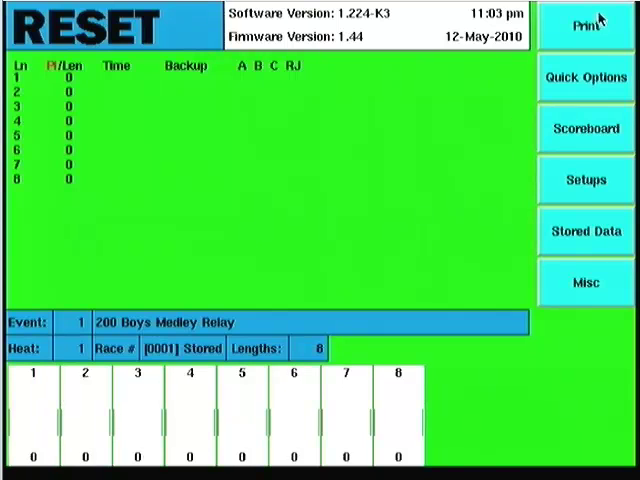
{"action": "mouse_move", "coordinate": [620, 28]}
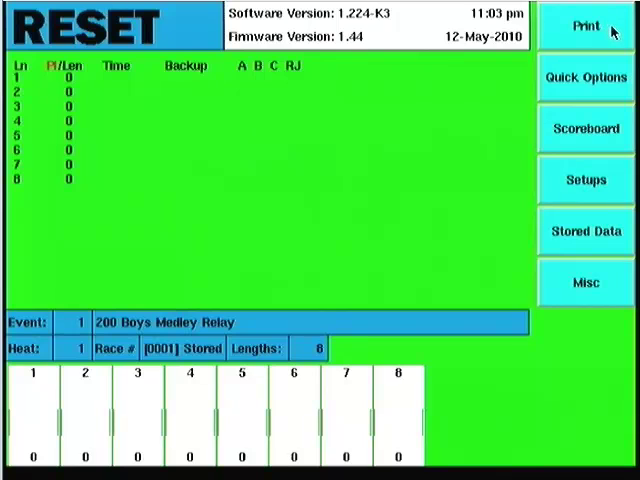
{"action": "left_click", "coordinate": [584, 24]}
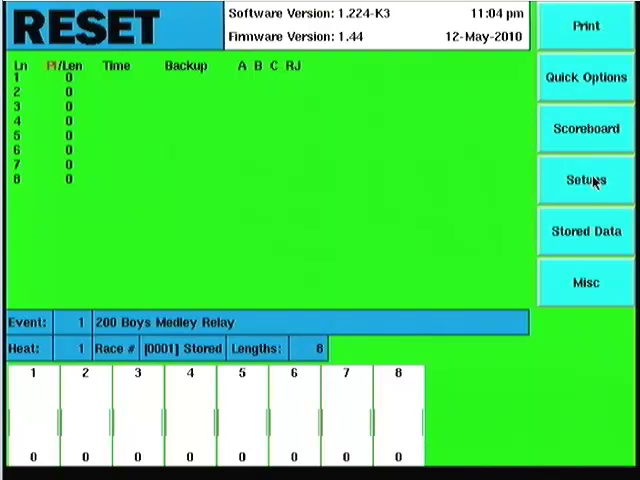
{"action": "mouse_move", "coordinate": [586, 90]}
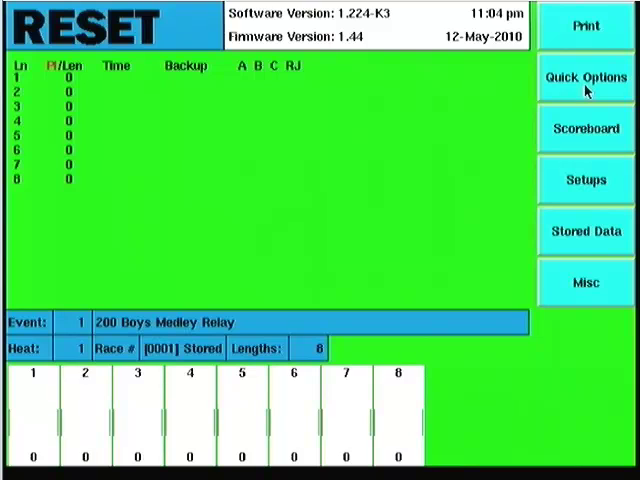
Step: Review the Quick Options, hiding the lane list and showing it again
{"action": "left_click", "coordinate": [586, 76]}
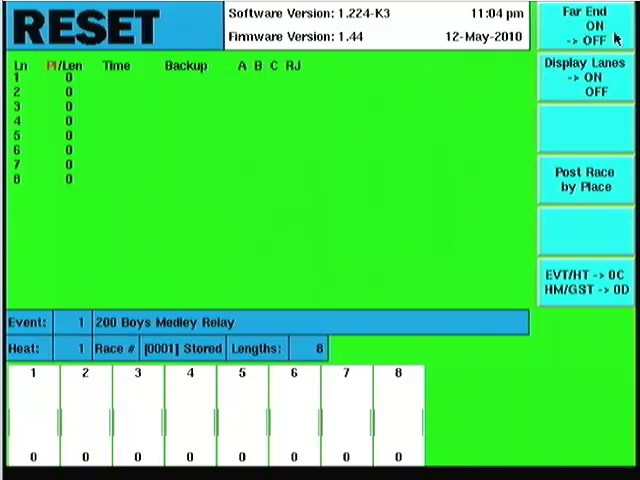
{"action": "mouse_move", "coordinate": [600, 40]}
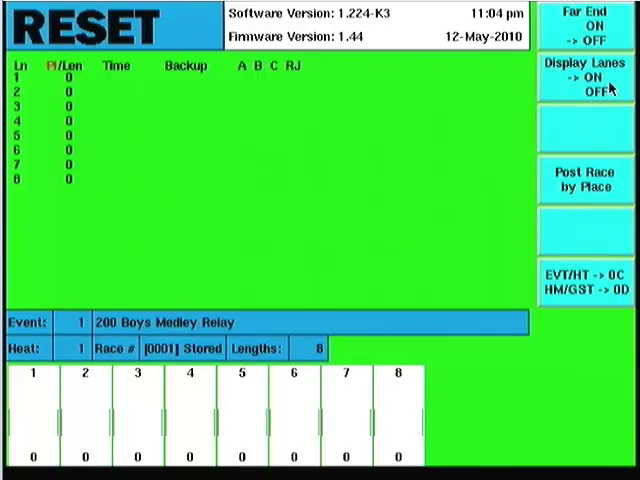
{"action": "mouse_move", "coordinate": [572, 92]}
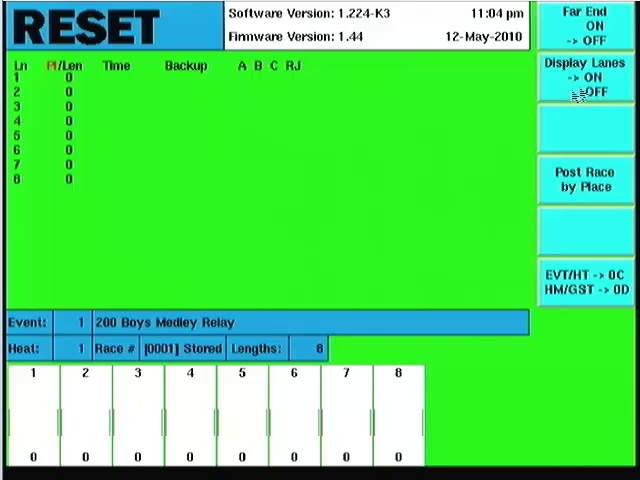
{"action": "left_click", "coordinate": [592, 78]}
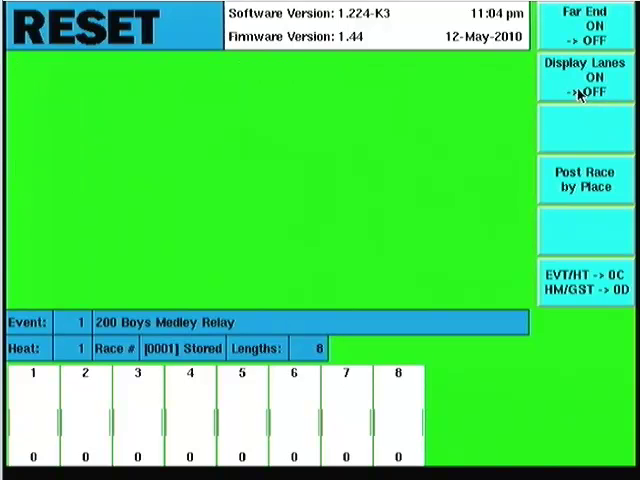
{"action": "left_click", "coordinate": [594, 76]}
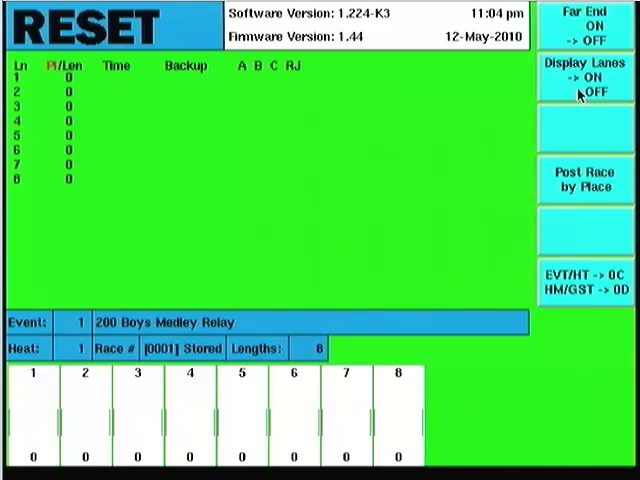
{"action": "mouse_move", "coordinate": [588, 200]}
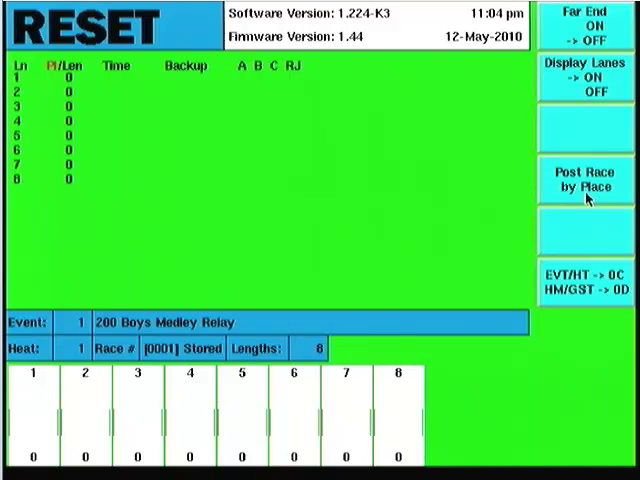
{"action": "mouse_move", "coordinate": [572, 198]}
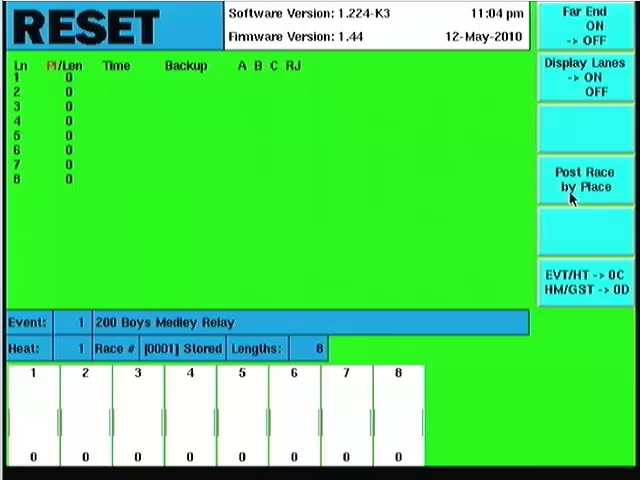
{"action": "mouse_move", "coordinate": [594, 200]}
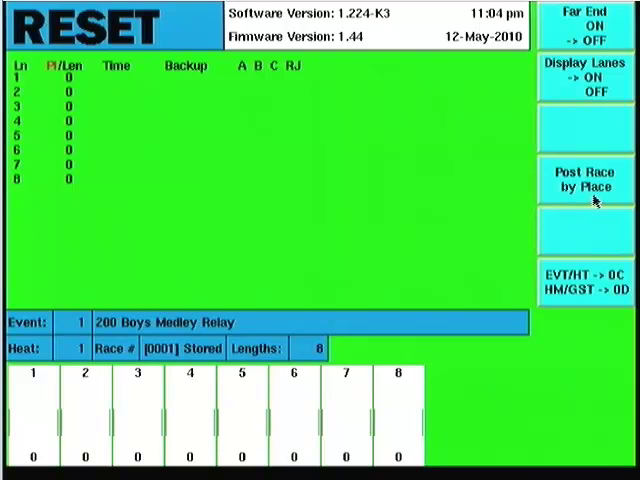
{"action": "mouse_move", "coordinate": [576, 246]}
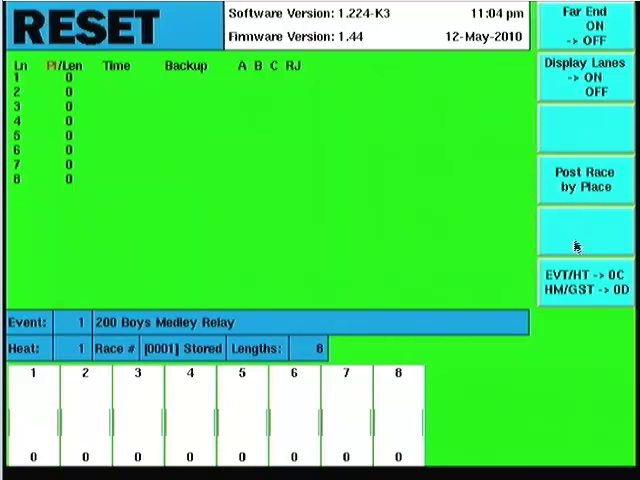
{"action": "mouse_move", "coordinate": [564, 290]}
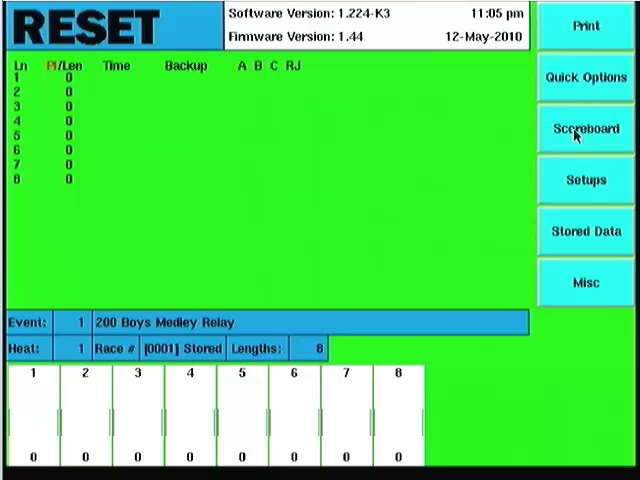
Step: Cycle the scoreboard through Blank and Total Blank back to On, then enter Team Scores
{"action": "left_click", "coordinate": [584, 128]}
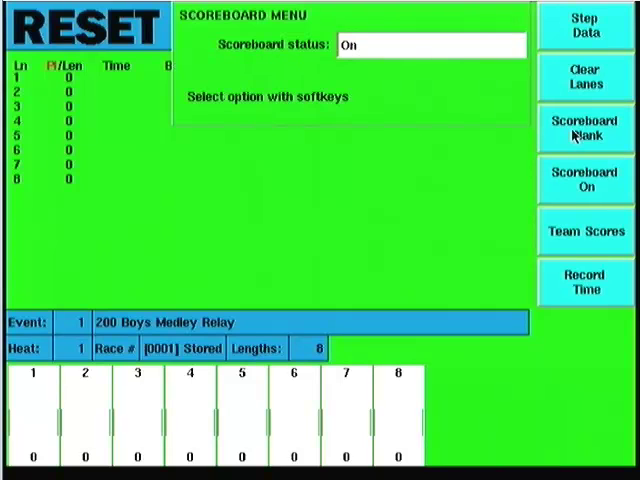
{"action": "mouse_move", "coordinate": [610, 22]}
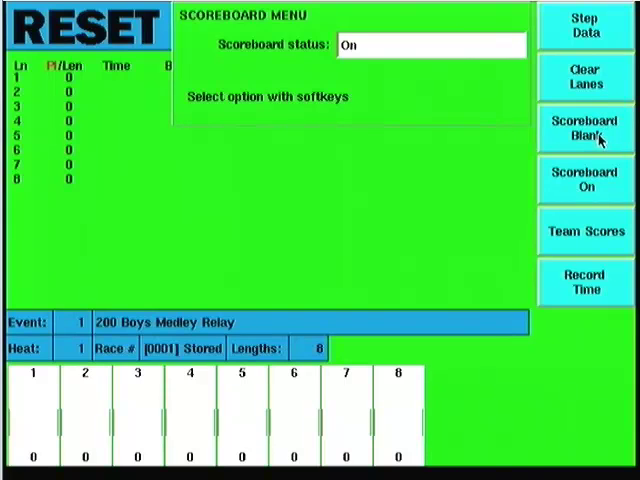
{"action": "left_click", "coordinate": [584, 130]}
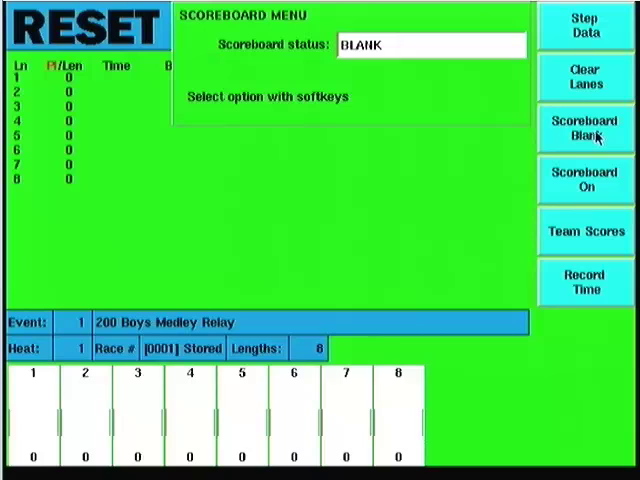
{"action": "mouse_move", "coordinate": [588, 148]}
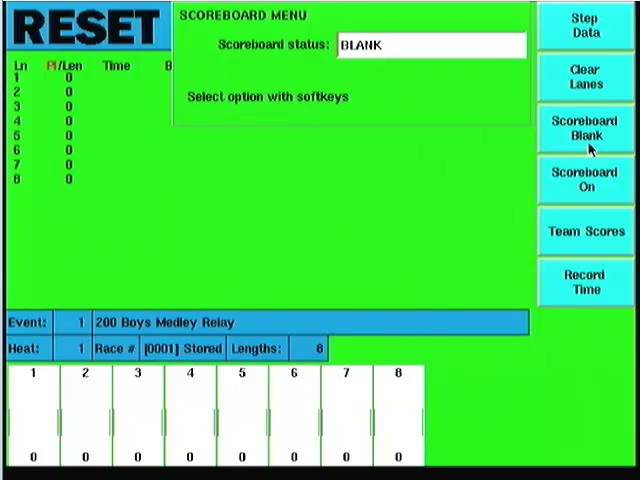
{"action": "left_click", "coordinate": [584, 128]}
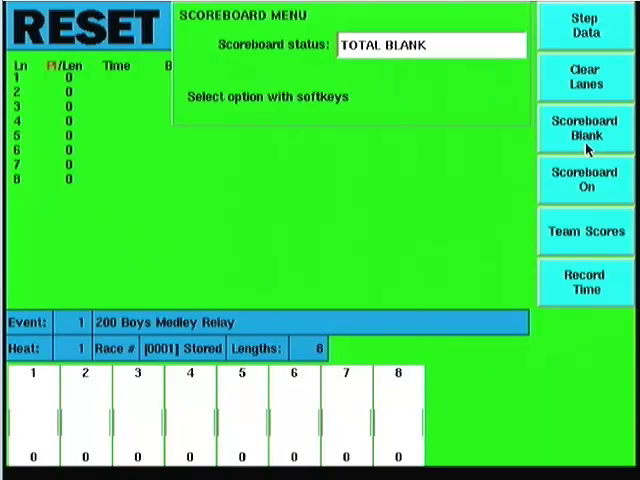
{"action": "mouse_move", "coordinate": [308, 84]}
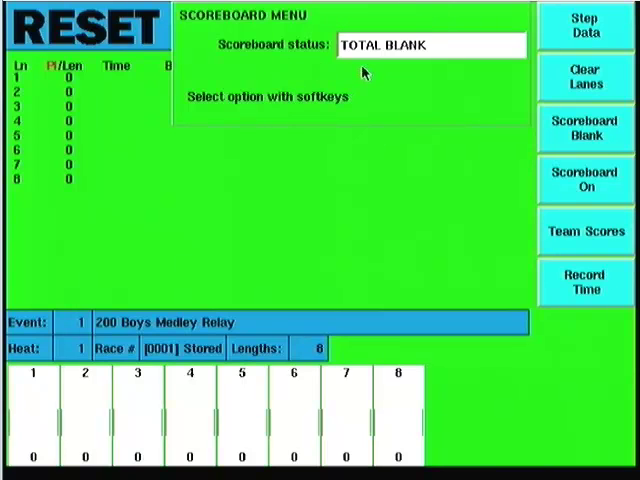
{"action": "mouse_move", "coordinate": [470, 104]}
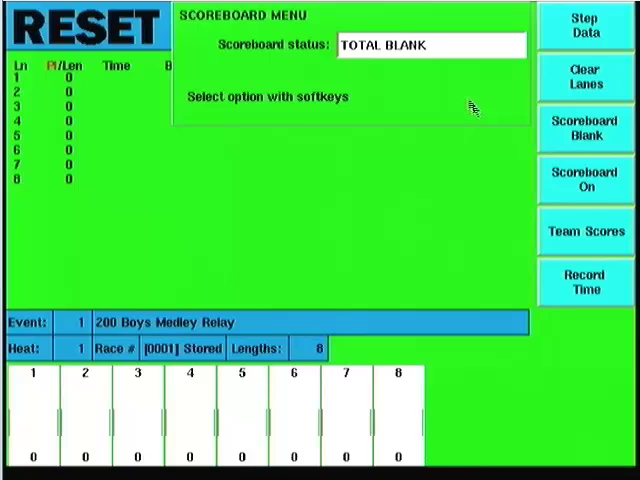
{"action": "left_click", "coordinate": [584, 180]}
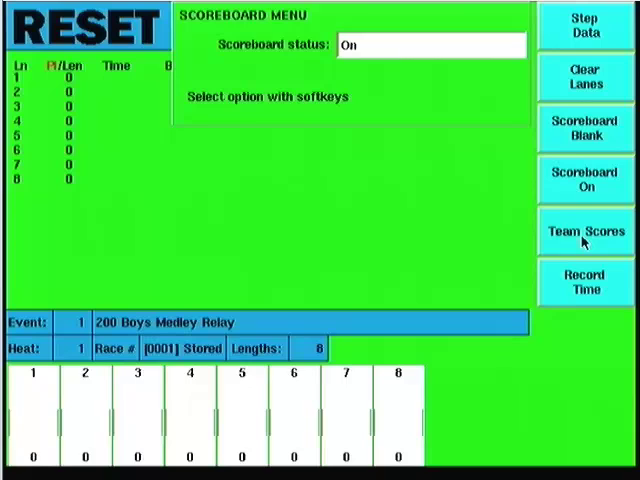
{"action": "left_click", "coordinate": [584, 232]}
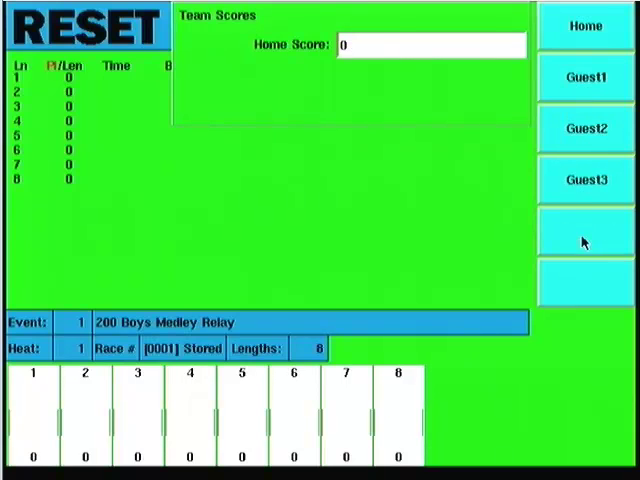
{"action": "mouse_move", "coordinate": [608, 42]}
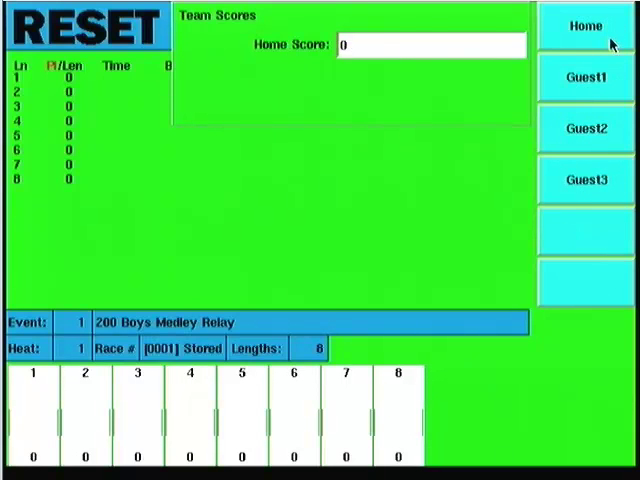
{"action": "mouse_move", "coordinate": [600, 132]}
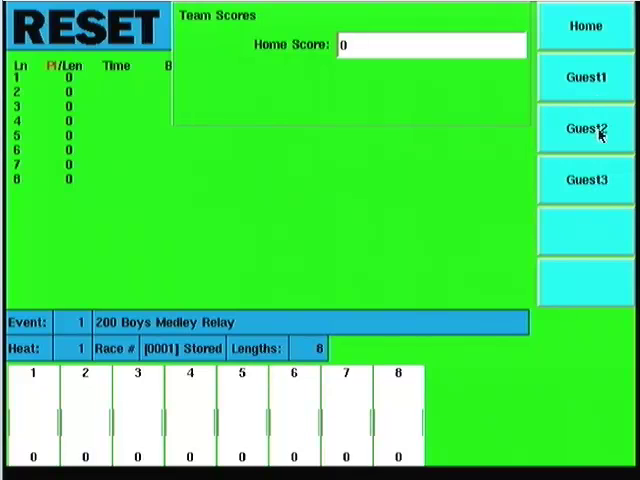
{"action": "mouse_move", "coordinate": [560, 12]}
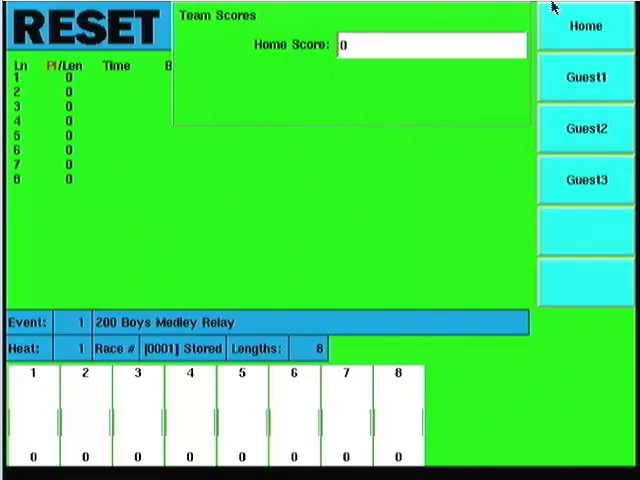
{"action": "mouse_move", "coordinate": [578, 44]}
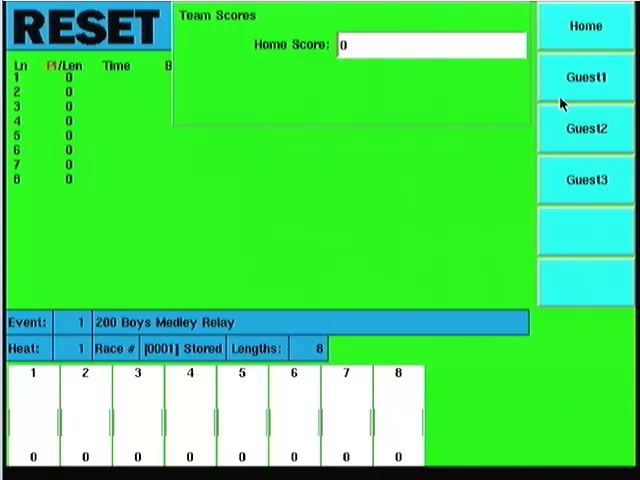
{"action": "mouse_move", "coordinate": [392, 48]}
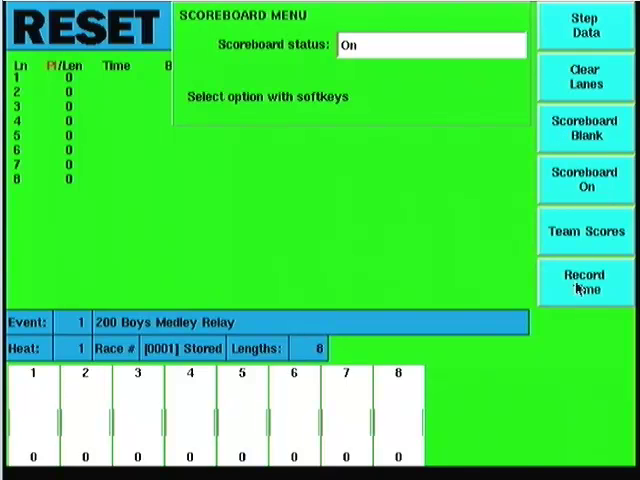
Step: Exit the Scoreboard menu back to the main soft keys
{"action": "left_click", "coordinate": [584, 280]}
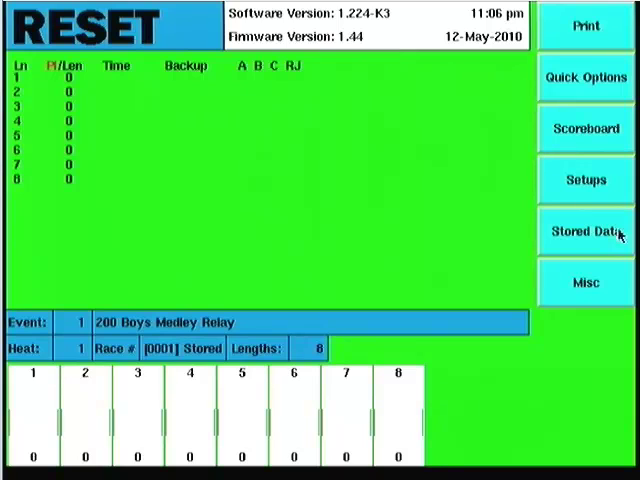
{"action": "mouse_move", "coordinate": [588, 200]}
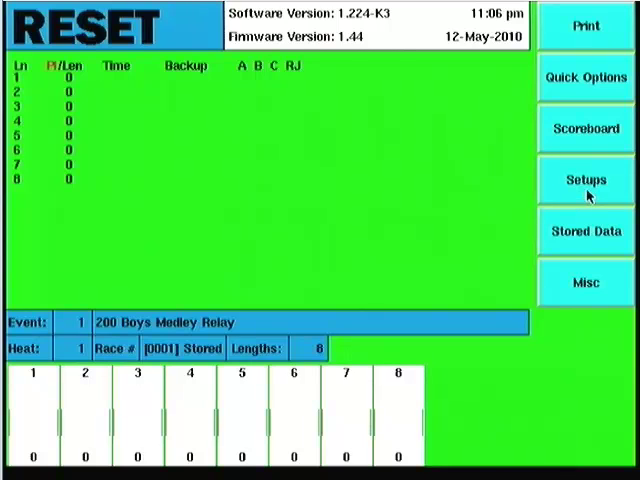
{"action": "mouse_move", "coordinate": [598, 244]}
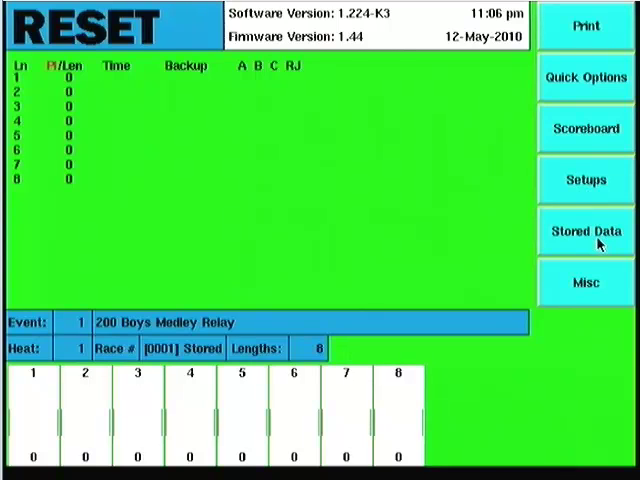
Step: Review stored data for the 100 Yards race, event 1 heat 1, meet dated 11/19/2010
{"action": "left_click", "coordinate": [584, 232]}
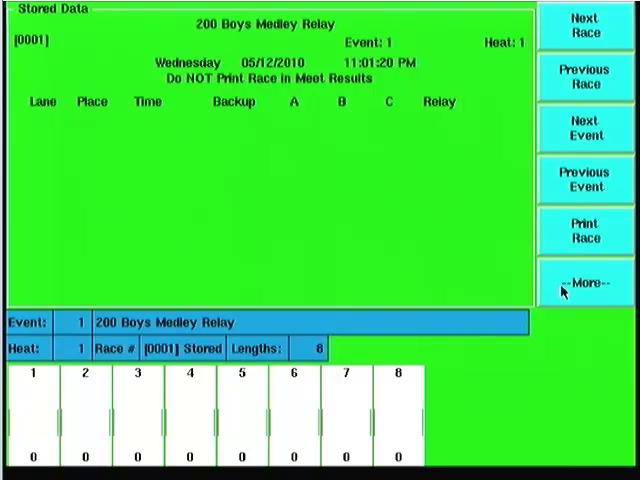
{"action": "left_click", "coordinate": [584, 284]}
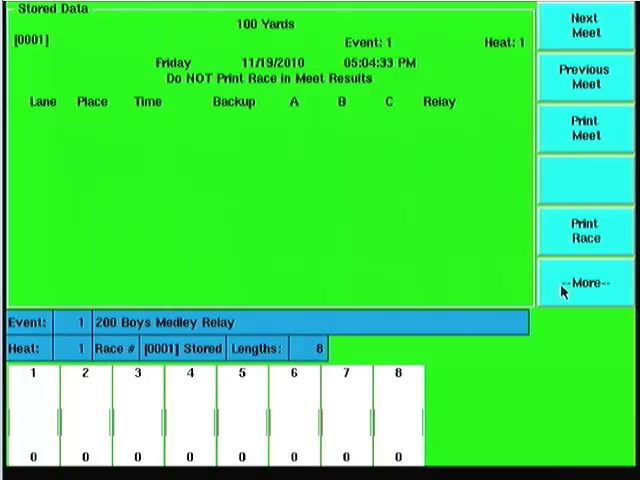
{"action": "left_click", "coordinate": [584, 280]}
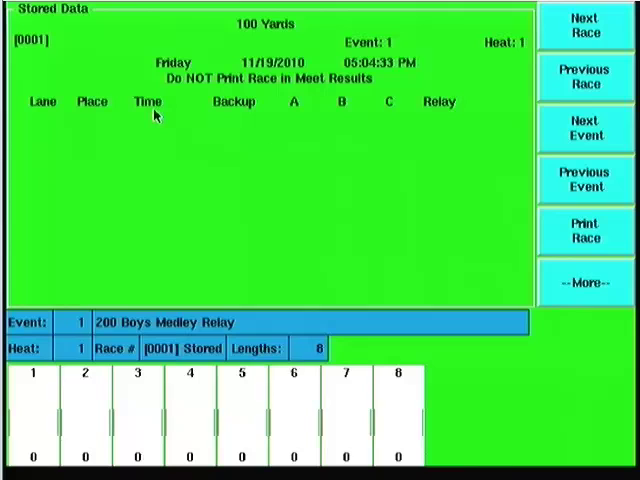
{"action": "mouse_move", "coordinate": [412, 150]}
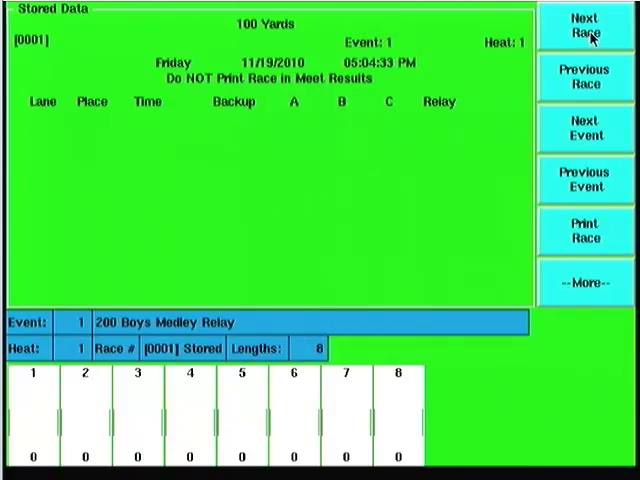
{"action": "mouse_move", "coordinate": [588, 230]}
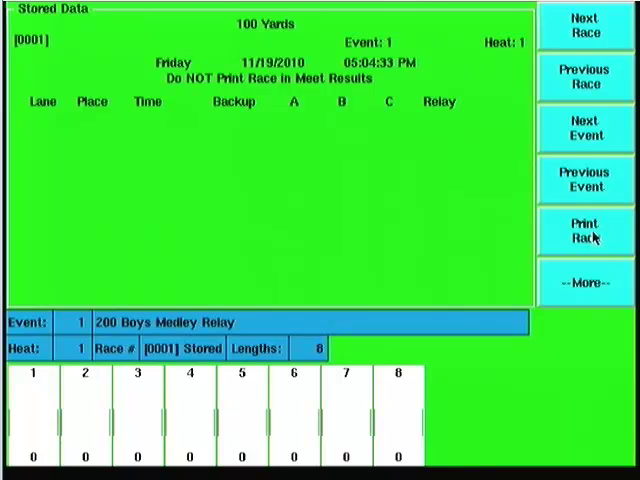
Step: Look over the stored-race print and meet-level choices, then leave to the RESET screen
{"action": "left_click", "coordinate": [584, 230]}
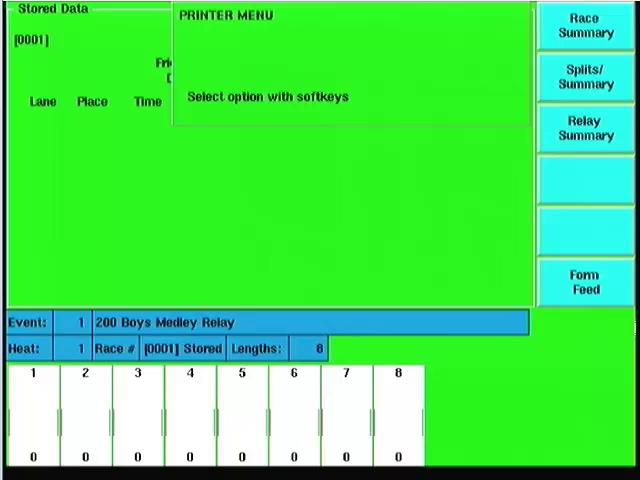
{"action": "mouse_move", "coordinate": [372, 104]}
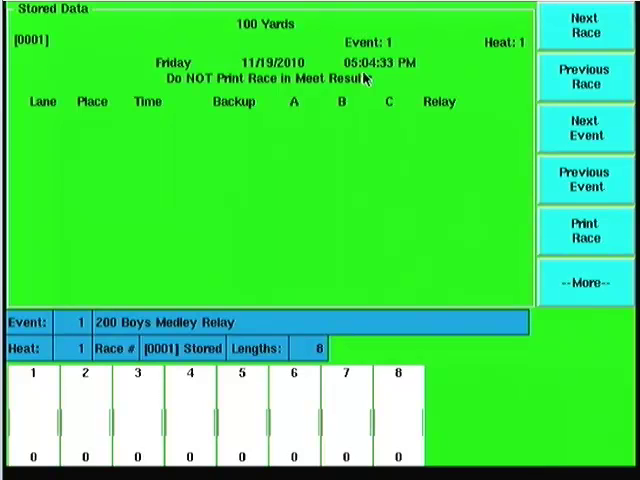
{"action": "left_click", "coordinate": [584, 282]}
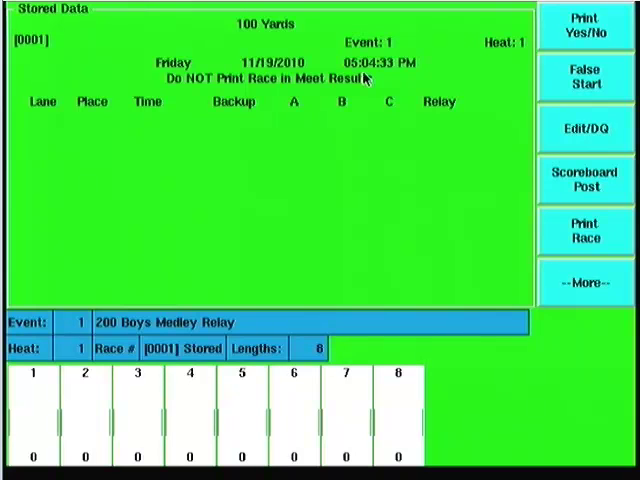
{"action": "left_click", "coordinate": [584, 284]}
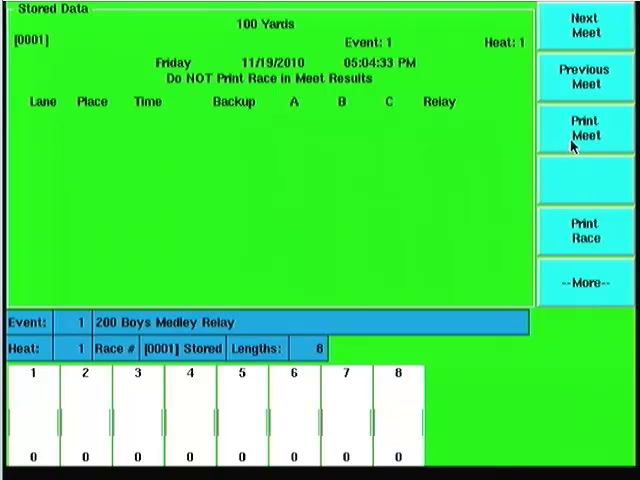
{"action": "left_click", "coordinate": [584, 128]}
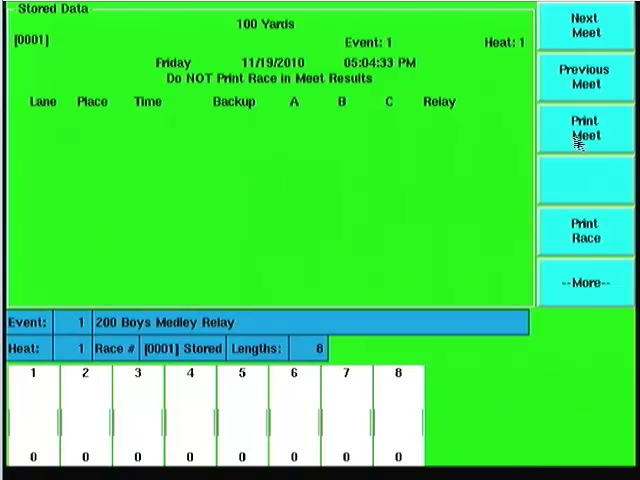
{"action": "left_click", "coordinate": [584, 284]}
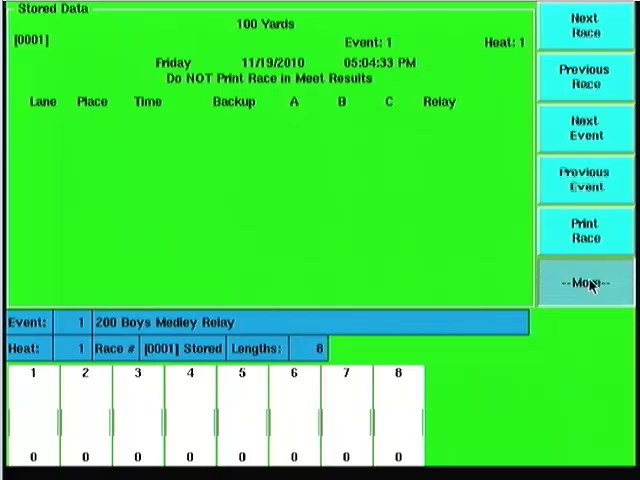
{"action": "left_click", "coordinate": [584, 280]}
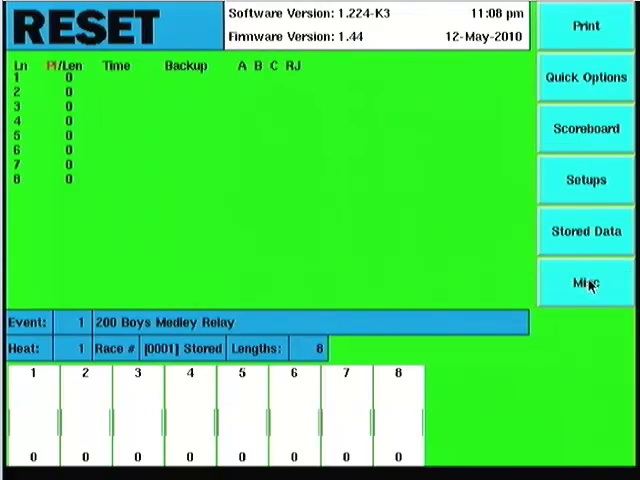
Step: In Misc settings, toggle Pad Power until Power to Pads reads Off
{"action": "left_click", "coordinate": [584, 284]}
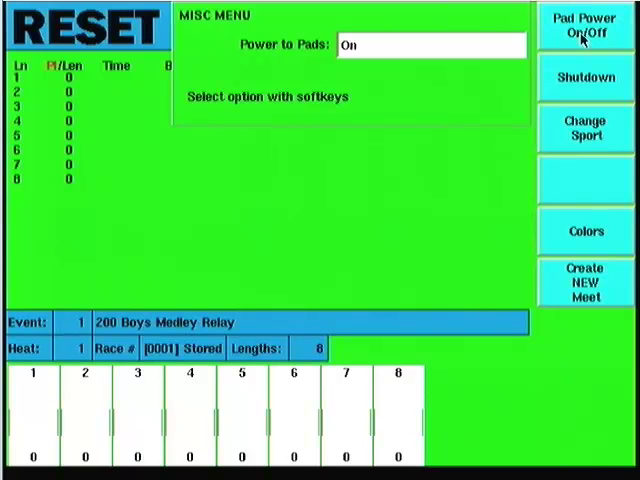
{"action": "left_click", "coordinate": [586, 28]}
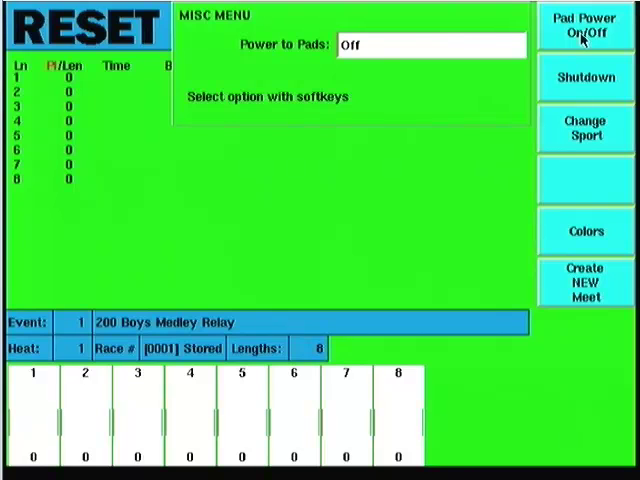
{"action": "left_click", "coordinate": [590, 28]}
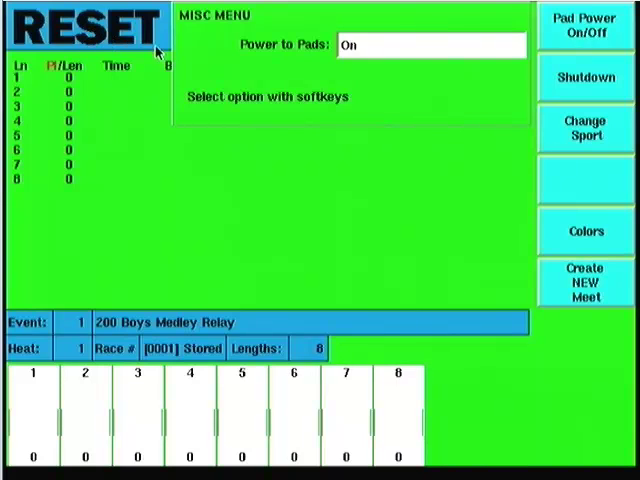
{"action": "left_click", "coordinate": [588, 24]}
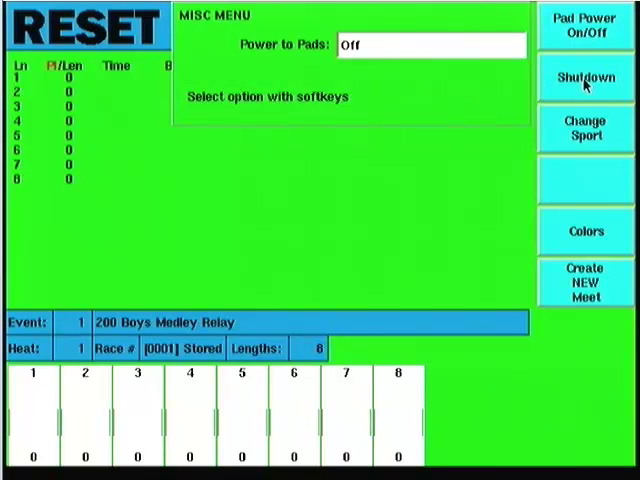
{"action": "mouse_move", "coordinate": [584, 128]}
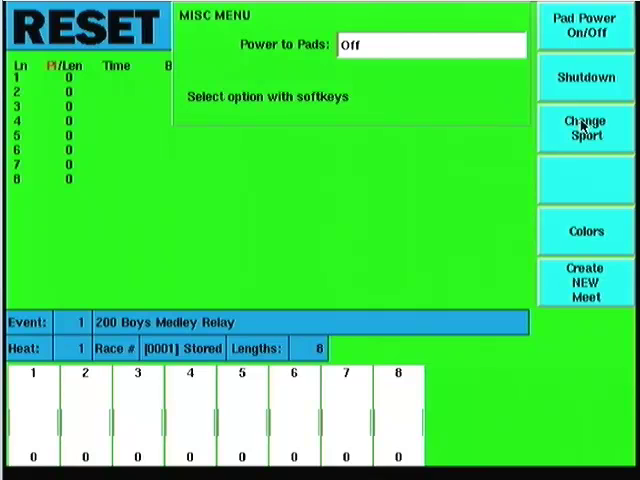
{"action": "mouse_move", "coordinate": [586, 144]}
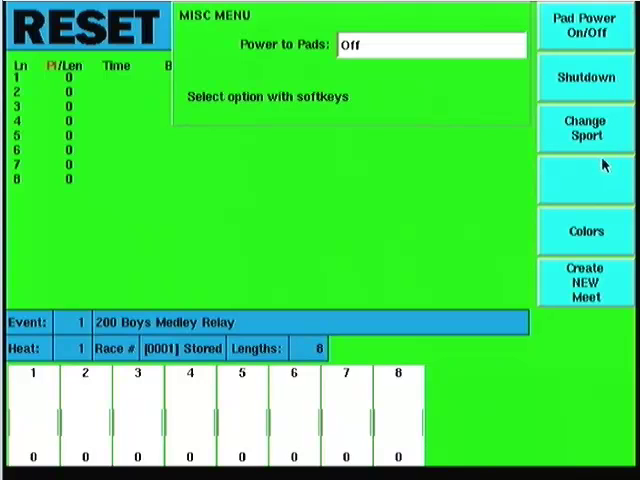
{"action": "mouse_move", "coordinate": [598, 136]}
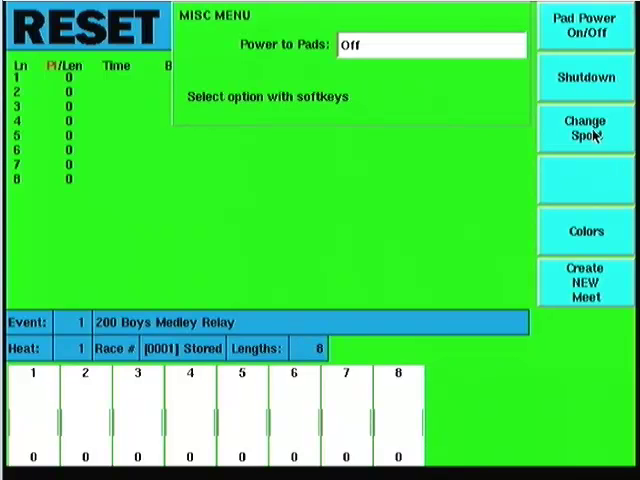
{"action": "mouse_move", "coordinate": [598, 244]}
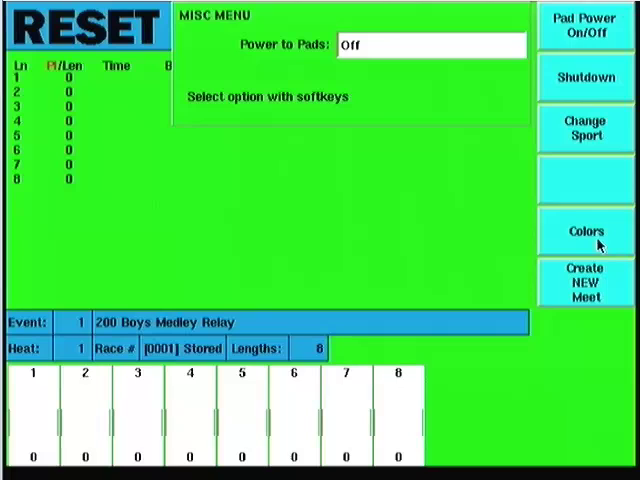
{"action": "left_click", "coordinate": [584, 230]}
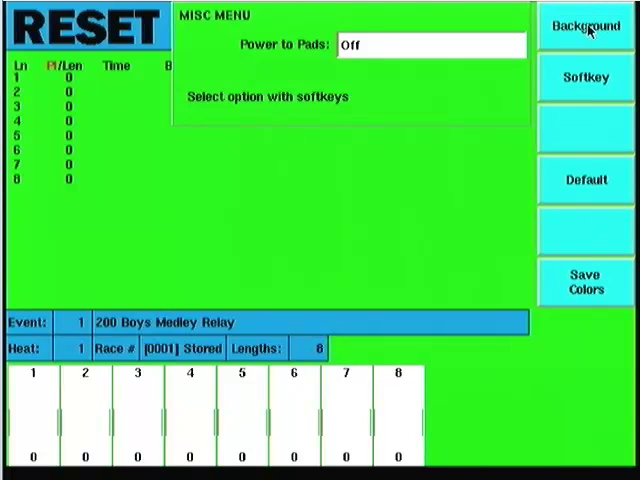
{"action": "left_click", "coordinate": [592, 28]}
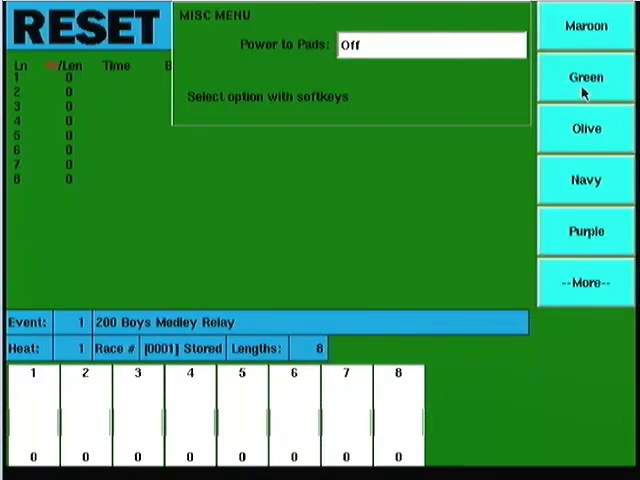
{"action": "left_click", "coordinate": [584, 282]}
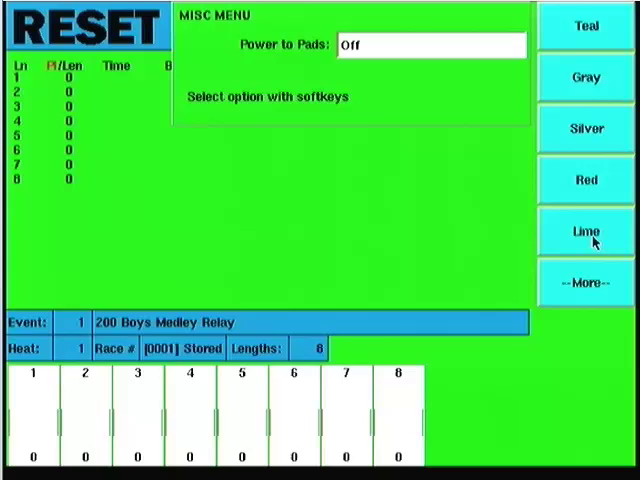
{"action": "left_click", "coordinate": [584, 284]}
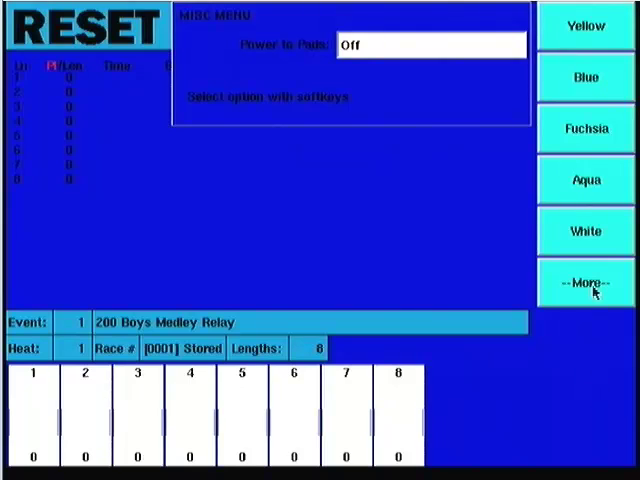
{"action": "left_click", "coordinate": [584, 282]}
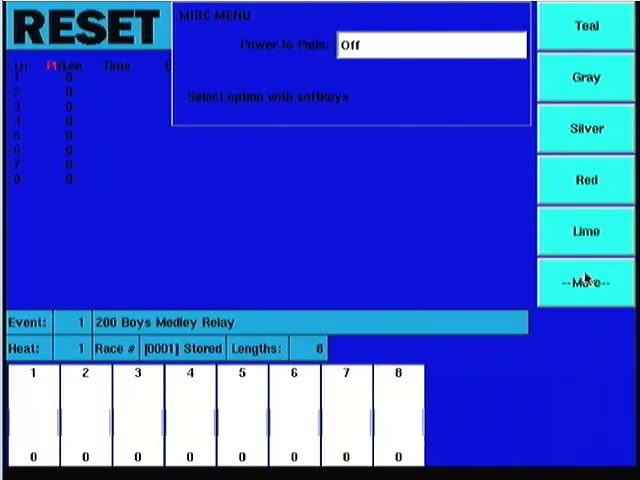
{"action": "left_click", "coordinate": [584, 284]}
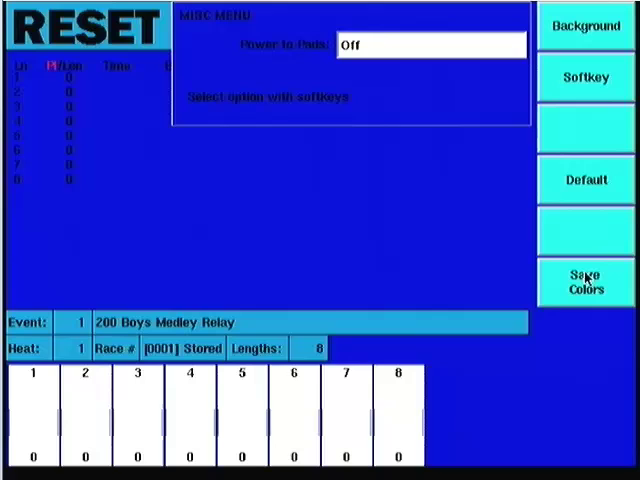
{"action": "left_click", "coordinate": [588, 28]}
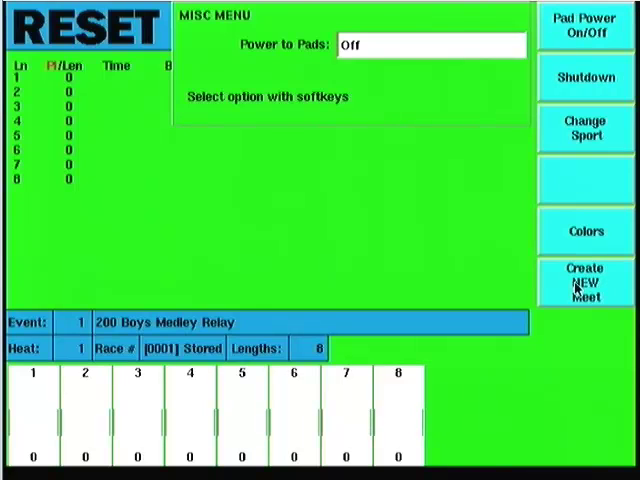
{"action": "mouse_move", "coordinate": [584, 298]}
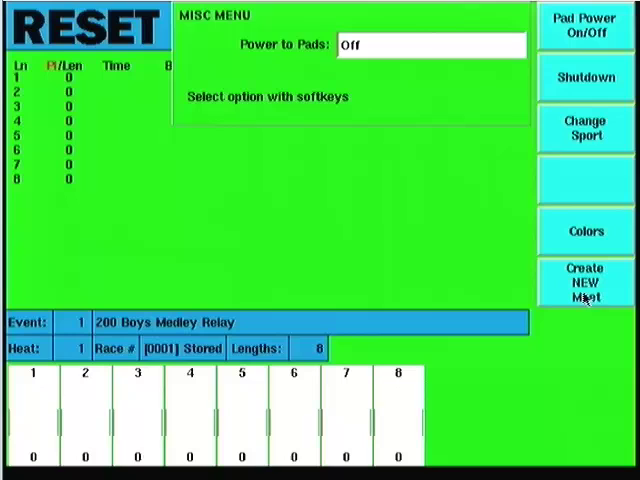
{"action": "mouse_move", "coordinate": [576, 300]}
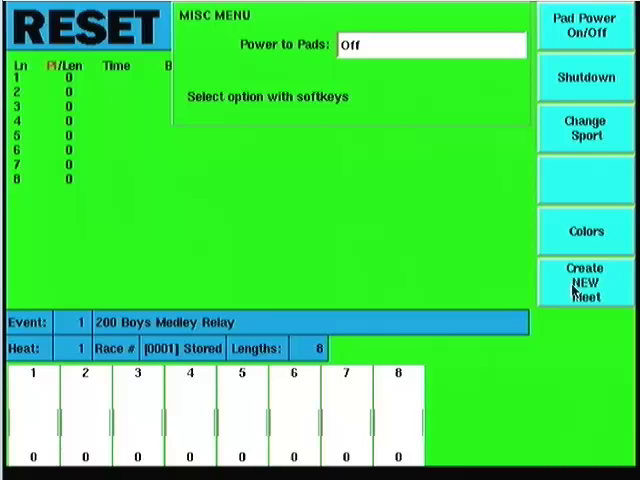
{"action": "mouse_move", "coordinate": [144, 344]}
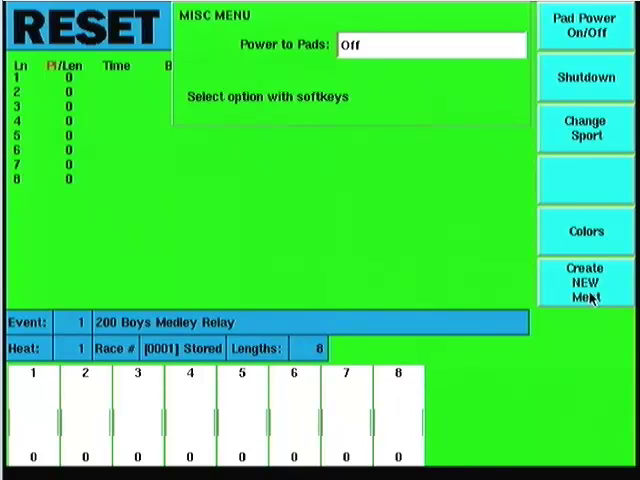
Step: Start Create NEW Meet, bringing up the save-and-create confirmation
{"action": "left_click", "coordinate": [584, 282]}
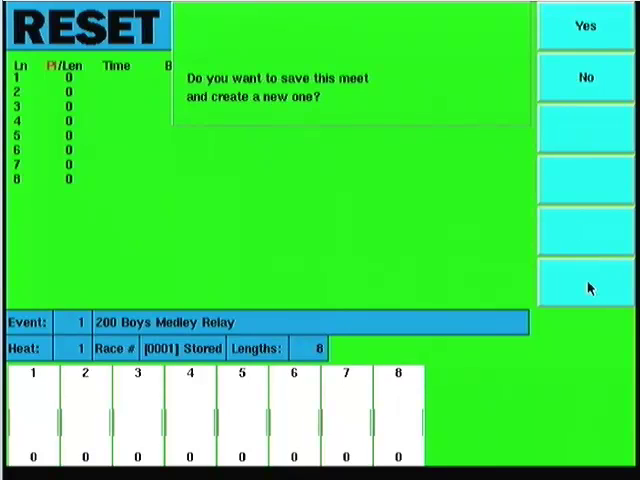